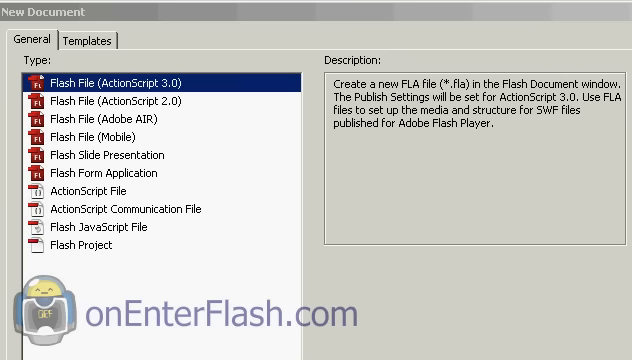
mouse_move(88, 108)
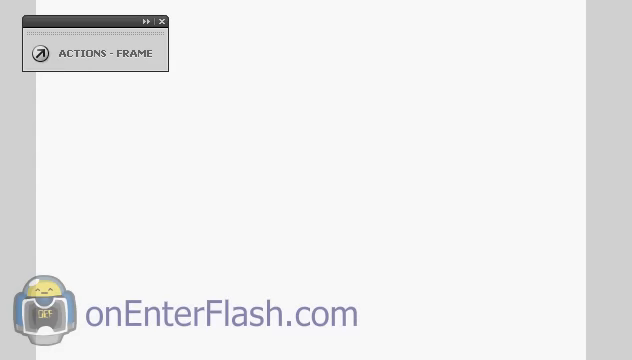
mouse_move(235, 182)
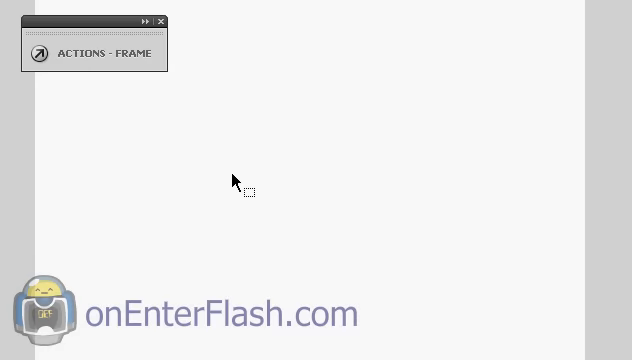
mouse_move(108, 151)
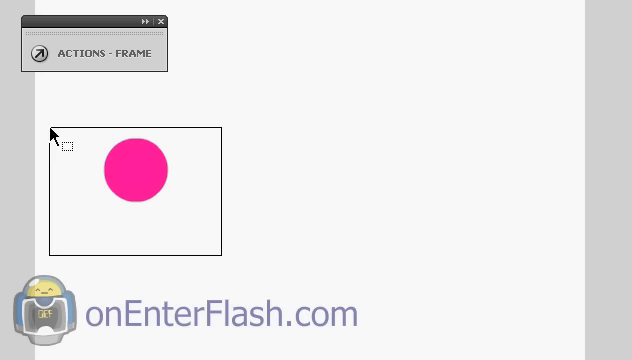
- Select the pink circle drawn on the left of the stage
click(135, 170)
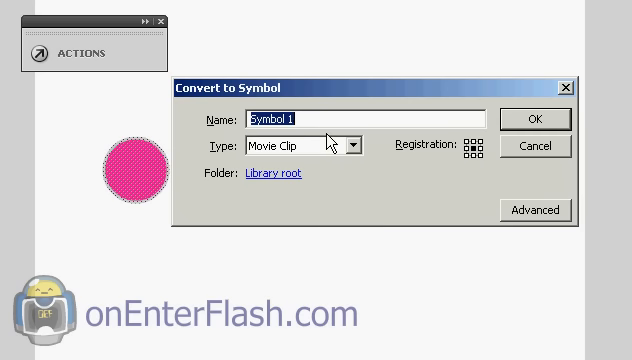
- Name the new movie clip symbol 'item' and confirm the conversion
text(item)
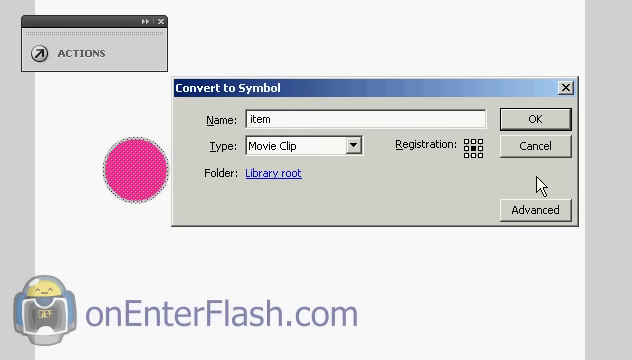
mouse_move(545, 125)
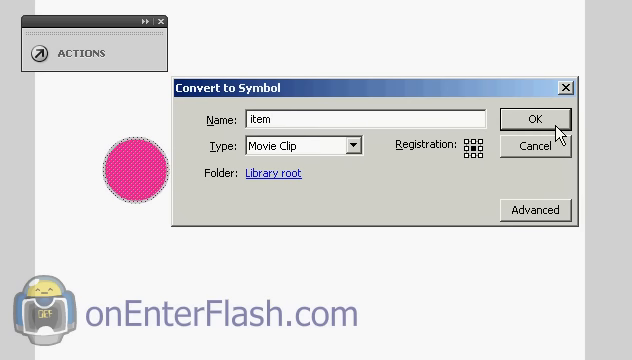
click(537, 119)
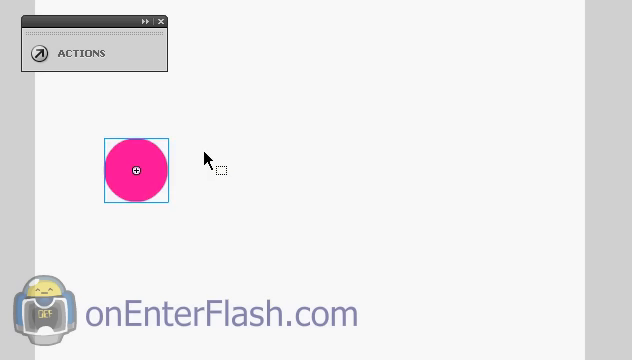
mouse_move(612, 40)
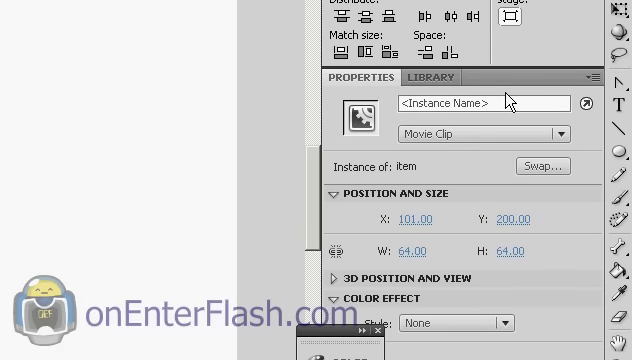
mouse_move(414, 98)
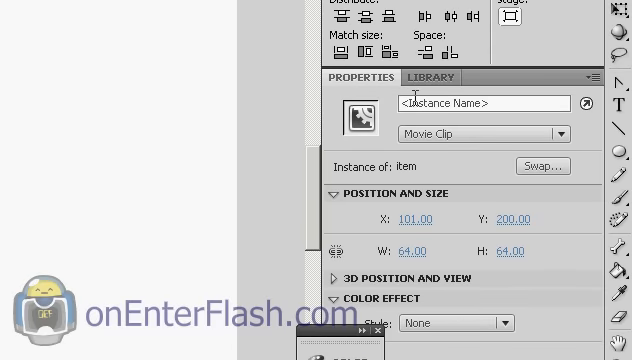
- Enter 'stage' in the Instance Name field for the item movie clip
text(stage)
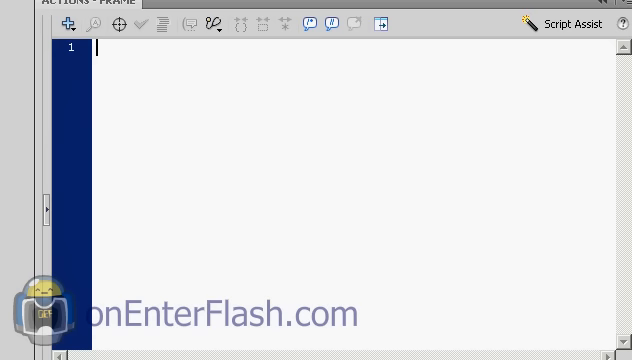
mouse_move(139, 70)
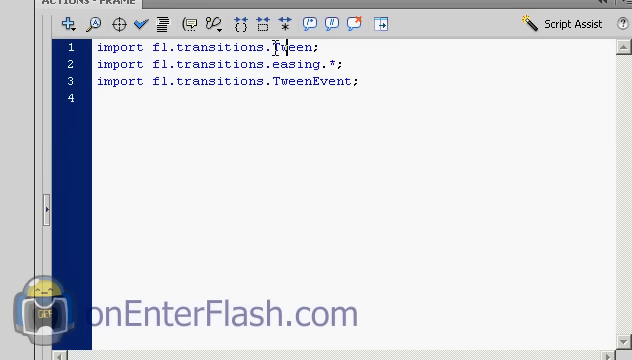
mouse_move(283, 64)
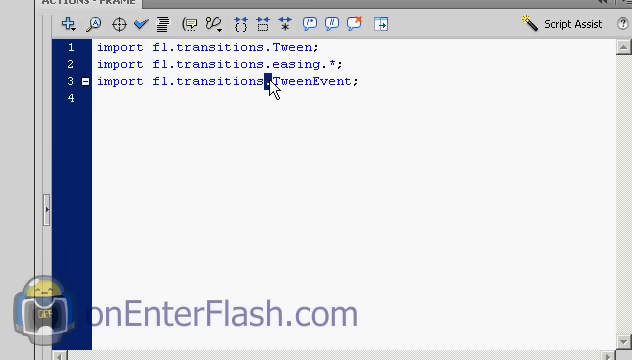
- Highlight and then deselect the TweenEvent class name in the import statements
double_click(305, 82)
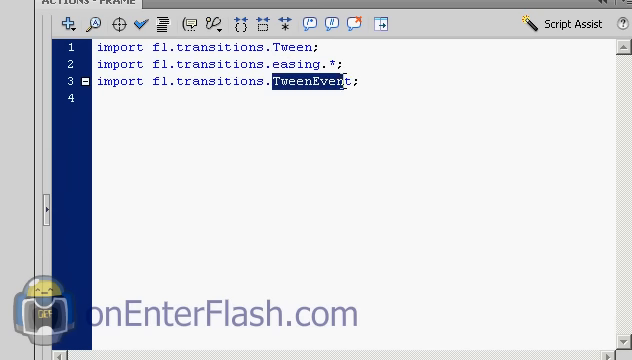
click(313, 81)
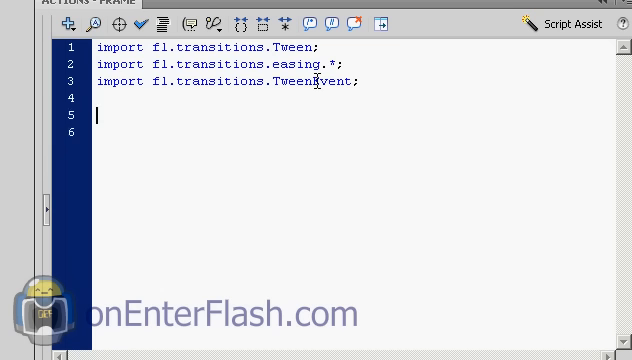
- Write var at:Array = new Array(); on line 5, then move to line 7
text(vst)
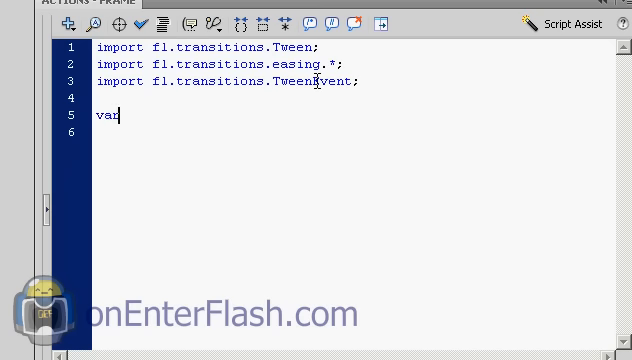
text(at)
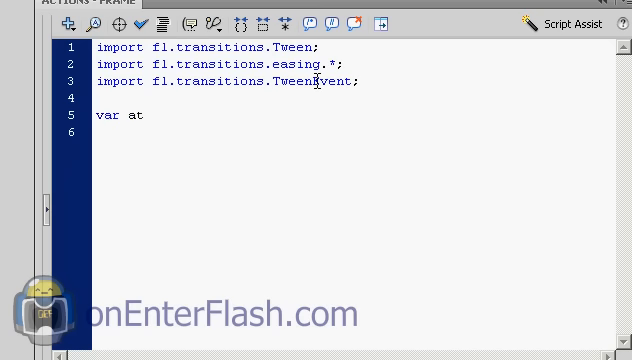
text(:)
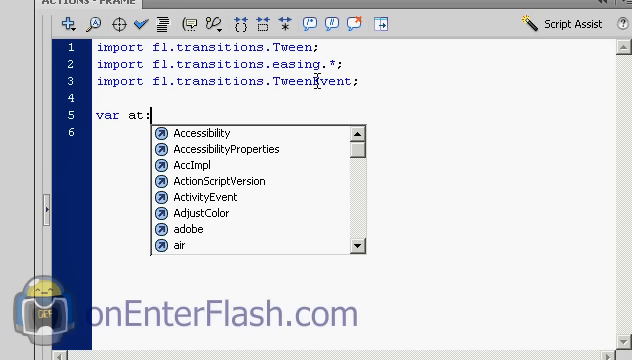
text(An)
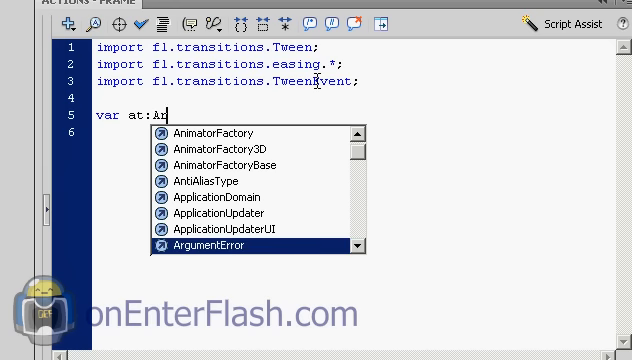
text(Array = new)
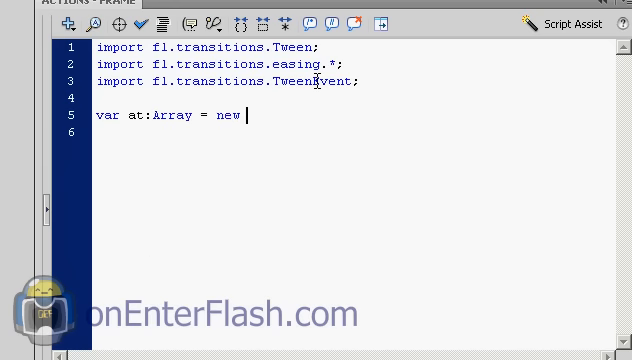
text(Array)
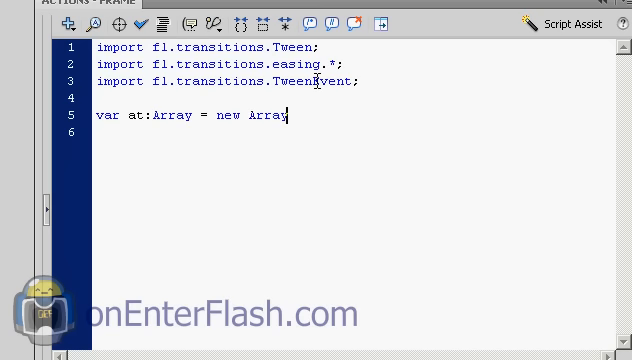
text(();)
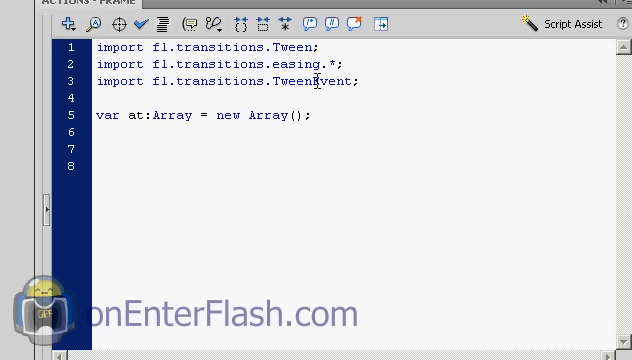
click(95, 151)
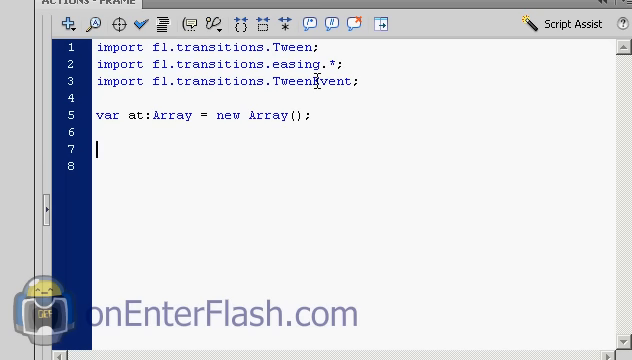
- Begin line 7 with at.push(new Tween(stageitem, targeting the item instance
text(at)
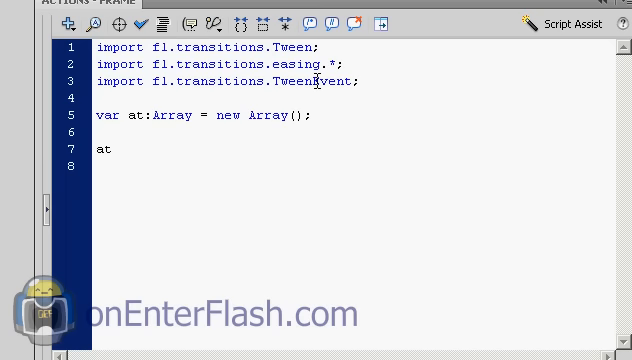
text(.push()
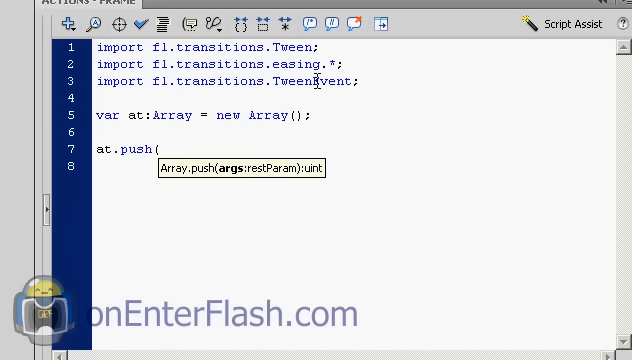
text(new)
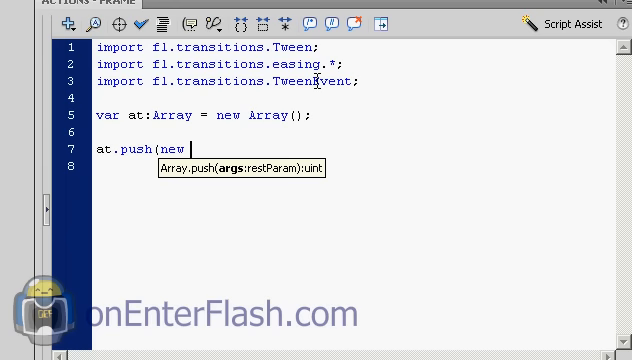
text(Twe)
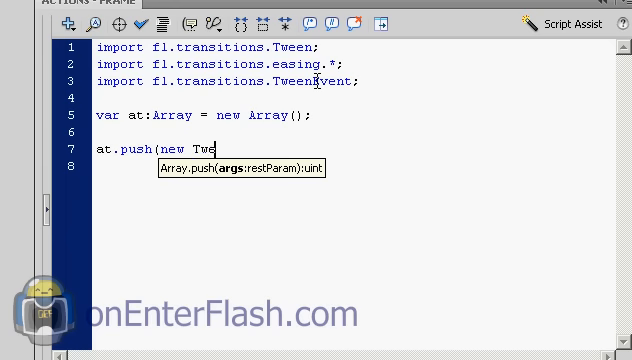
text(en)
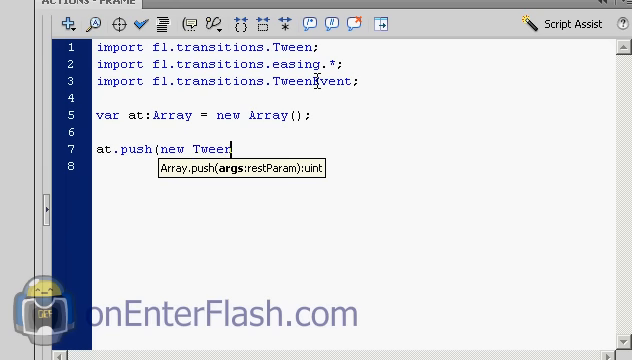
text(()
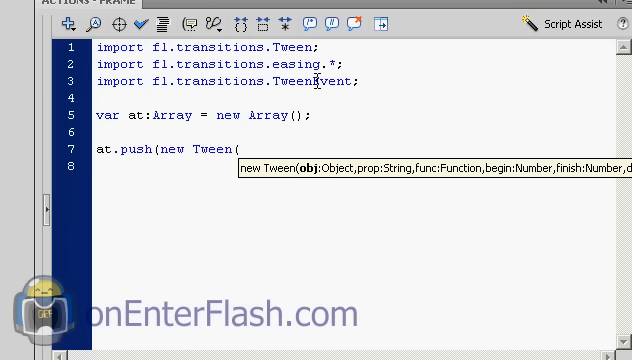
mouse_move(385, 175)
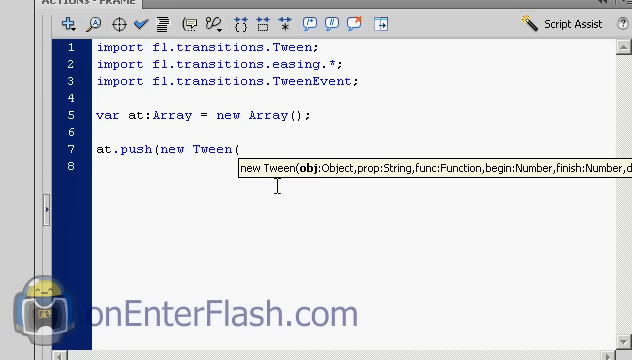
mouse_move(307, 182)
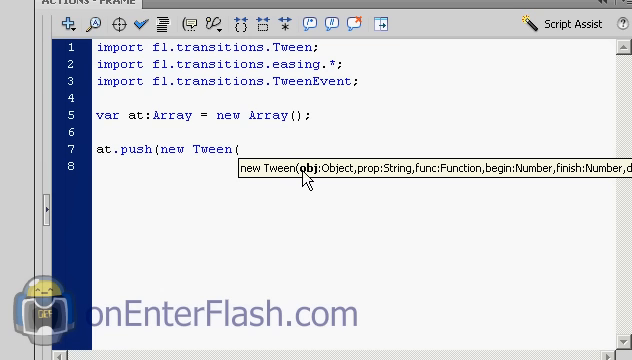
text(sta)
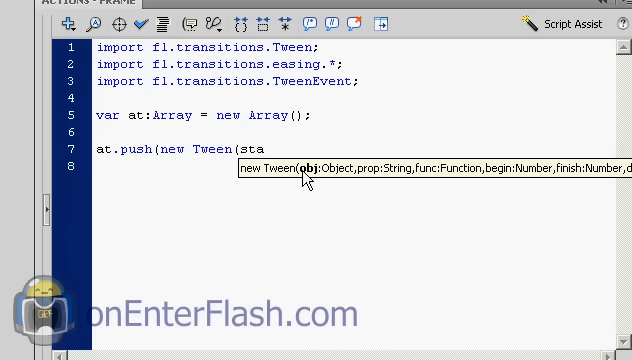
text(ge)
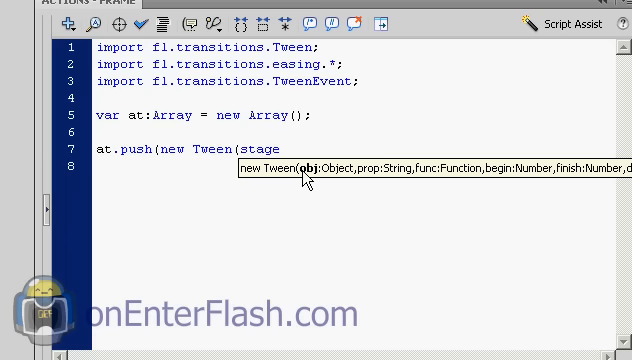
text(item)
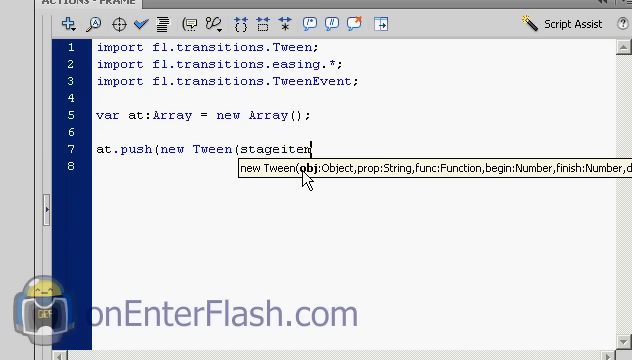
text(,)
click(362, 166)
text(')
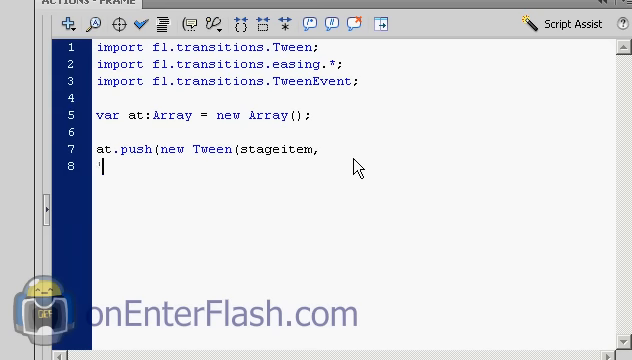
- Remove the stray line and add the 'x' property and Strong easing arguments
key(Backspace)
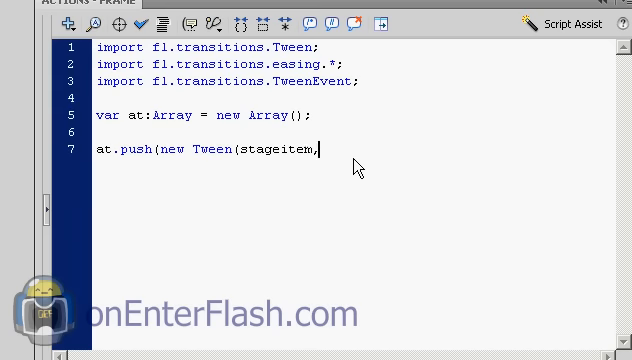
text('x')
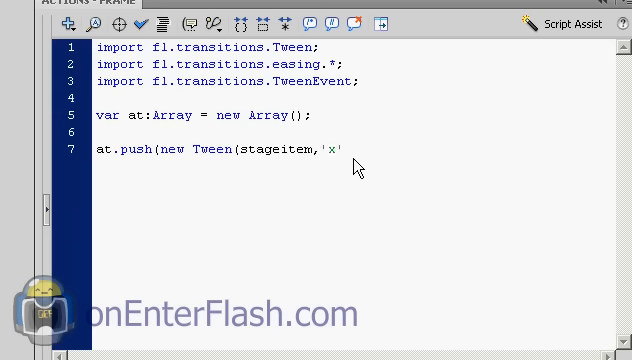
text(,)
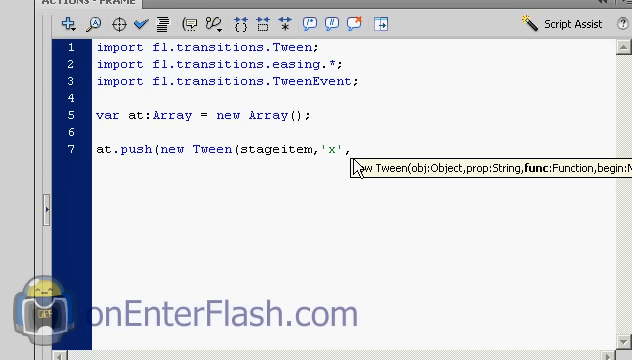
text(S)
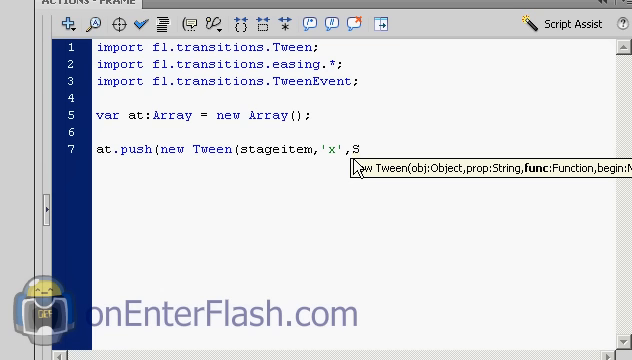
text(trong.easeIn)
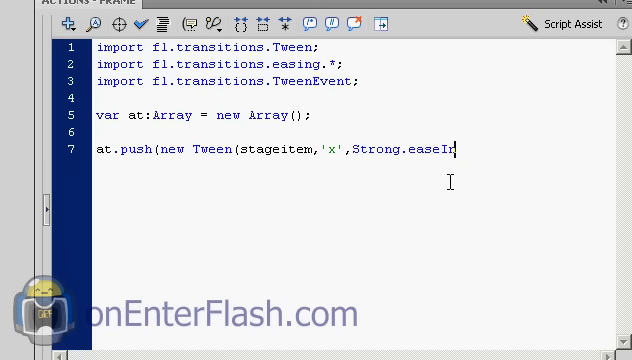
text(,)
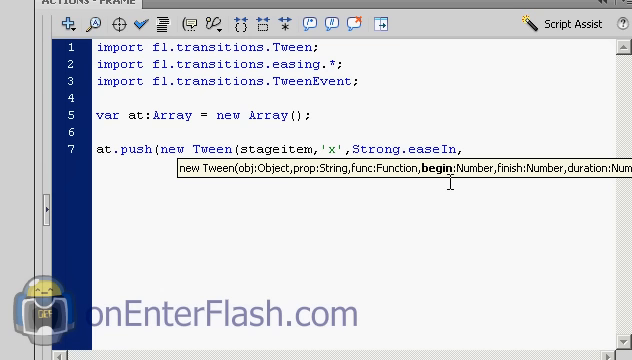
- Finish the tween with start 0, end 500, duration 2, true, and a semicolon
text(0)
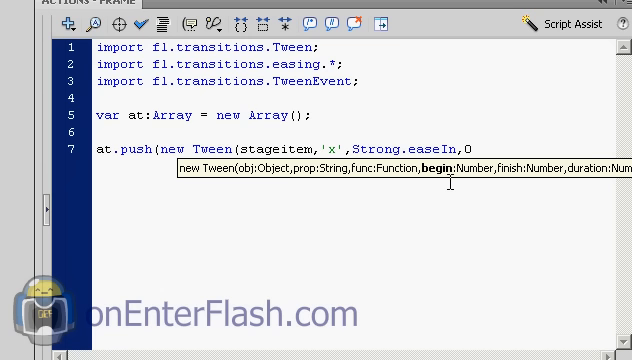
text(,)
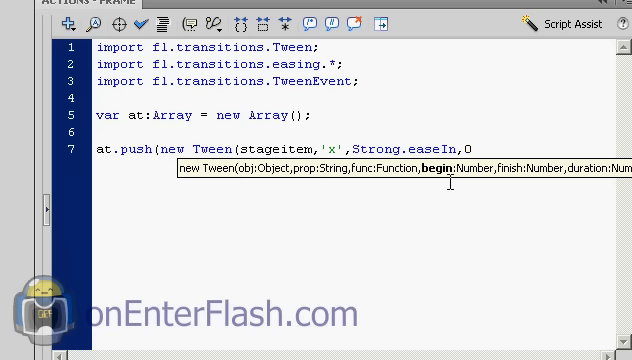
text(,)
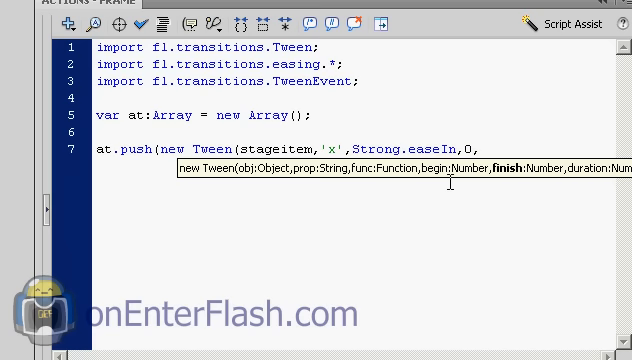
text(500)
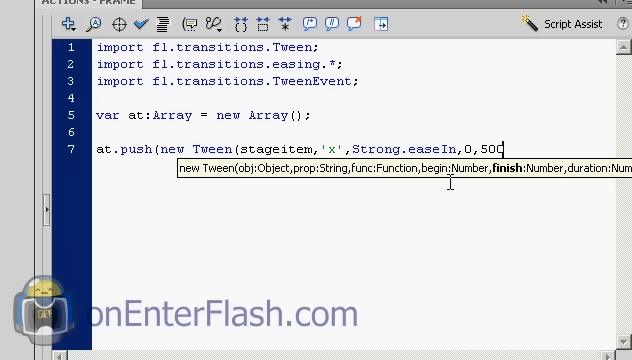
text(,)
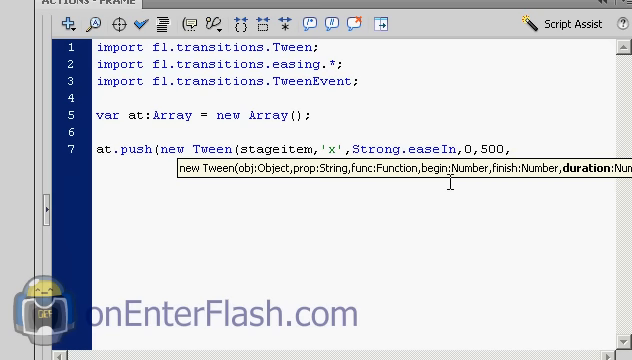
text(2)
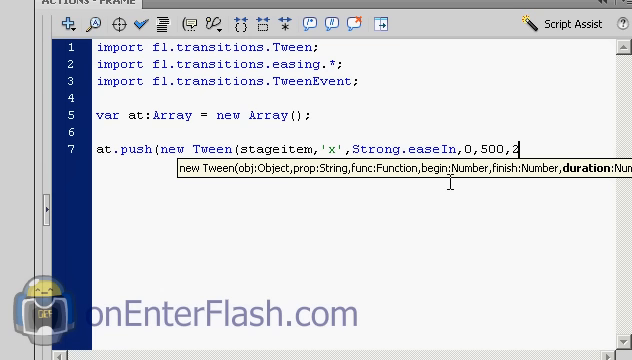
text(,t)
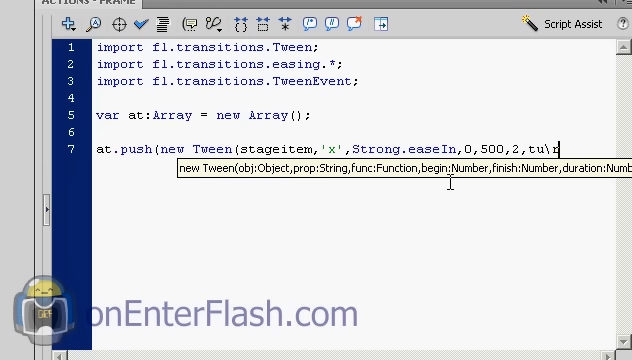
text(rue)))
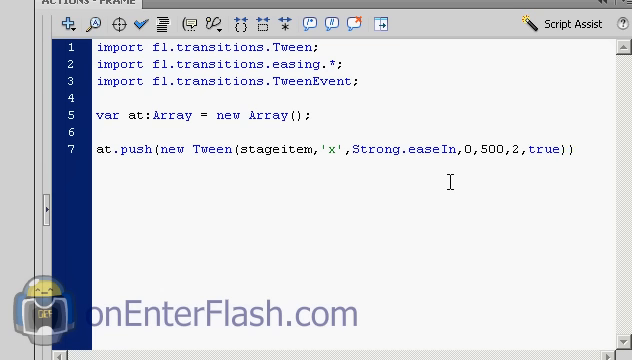
text(;)
text(e)
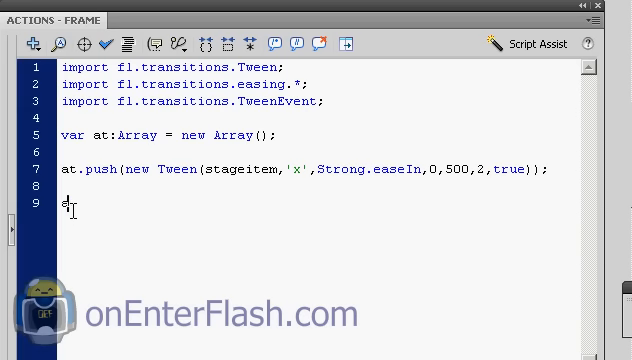
- Write at[0].addEventListener(TweenEvent.MOTION_FINISH, done); on line 9 and add new lines
text(at)
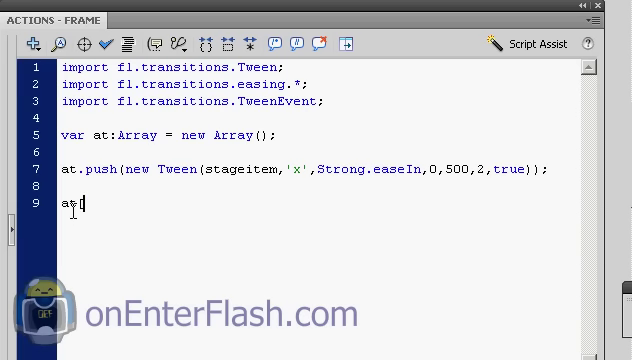
text([0)
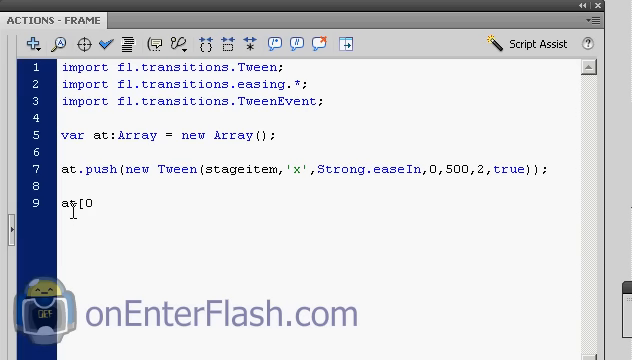
text(])
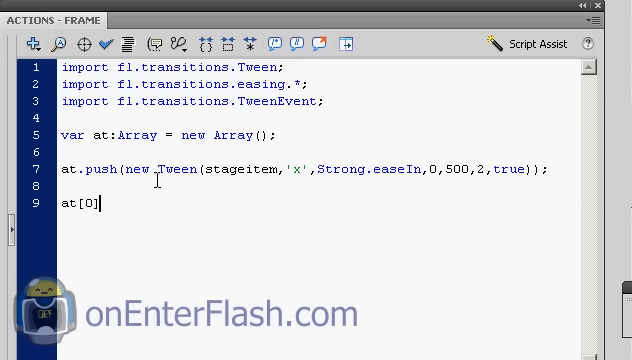
text(.addEventListener()
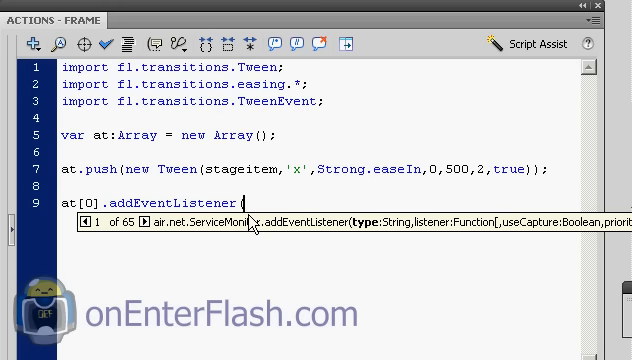
text(Te)
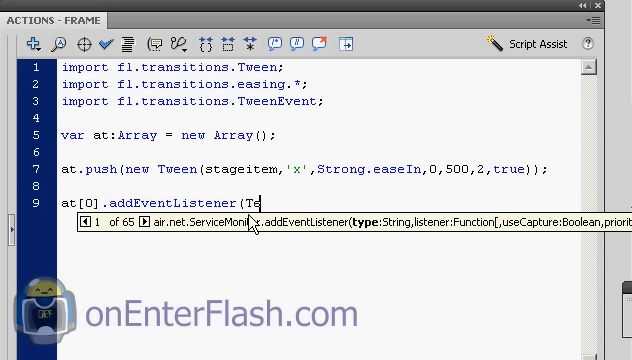
text(weenEvent.MOTION_FINISH,done))
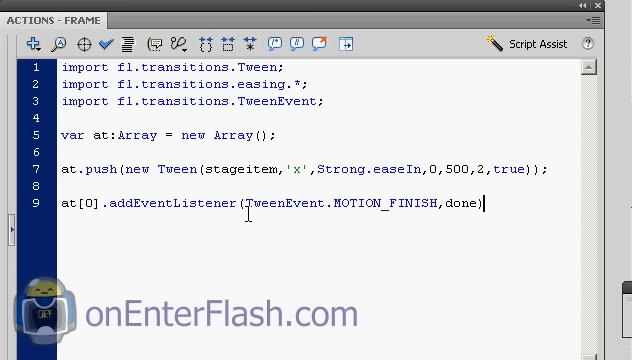
key(Return)
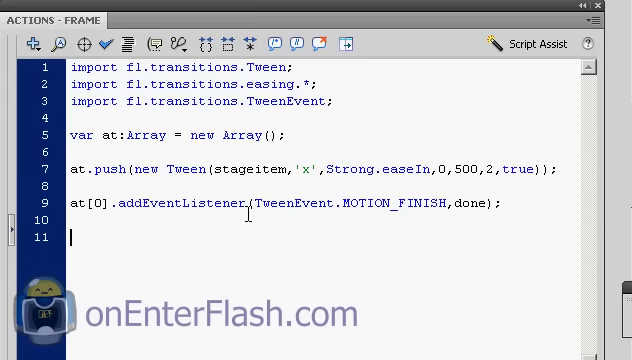
- Write function done(e:Event){ on line 11 and place the cursor inside its body
text(c)
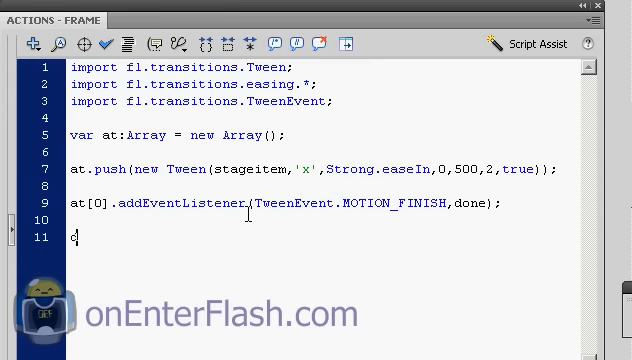
text(function sor)
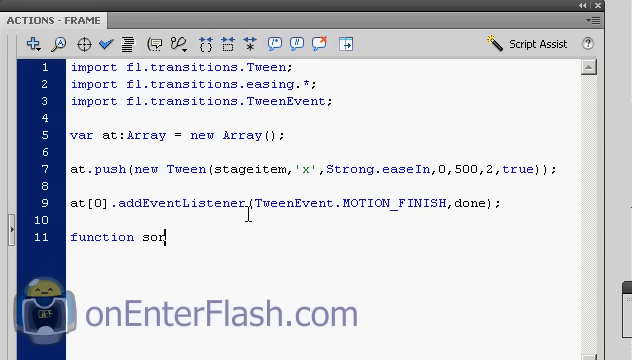
text(done)
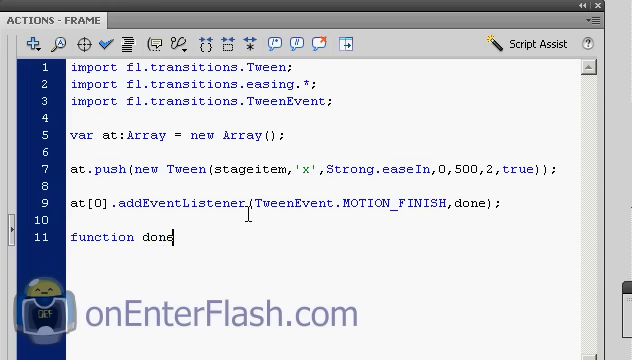
text((e)
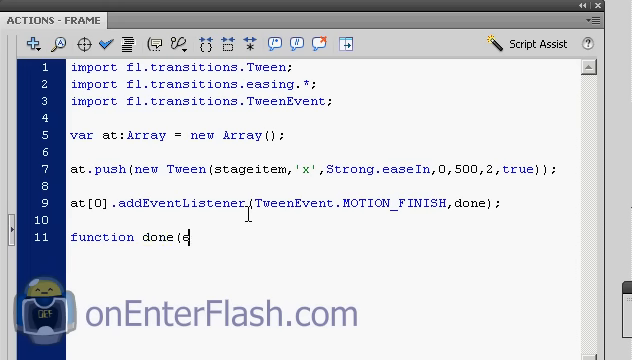
text(:Event){)
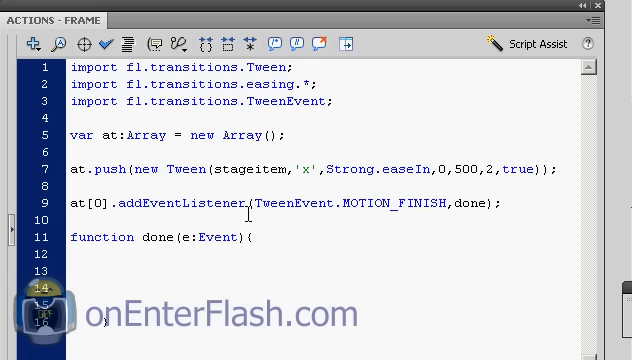
click(95, 290)
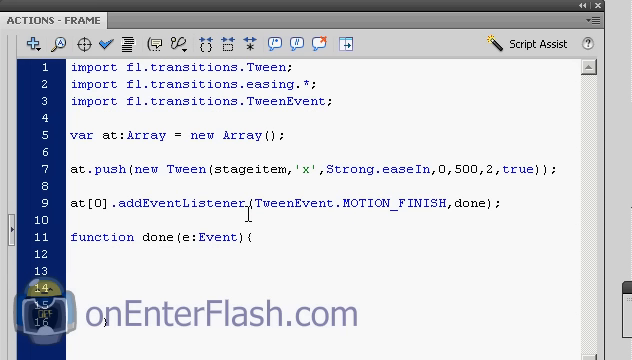
click(97, 287)
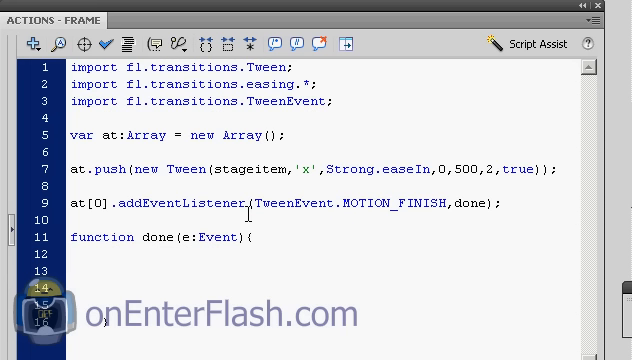
click(90, 289)
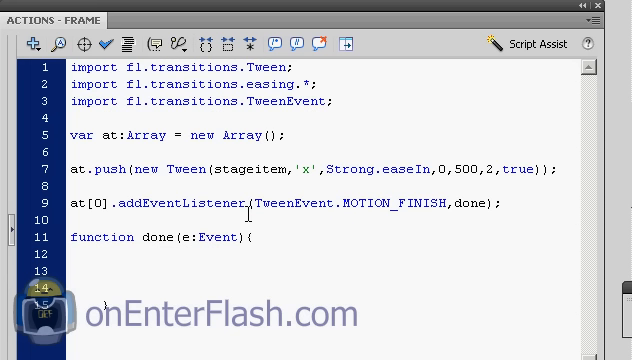
- Write at[0].yoyo(); inside the done function body
text(at[)
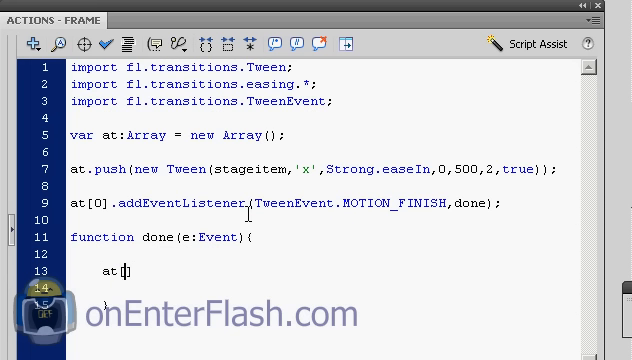
text([)
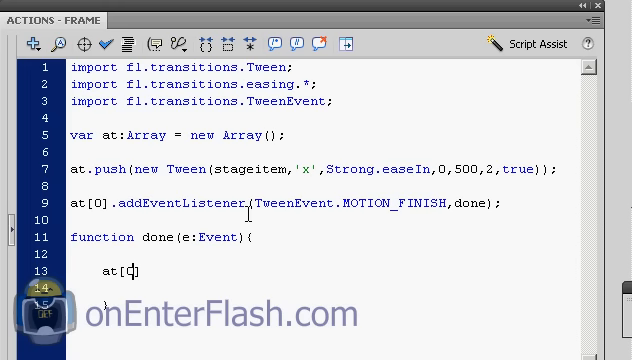
text(0])
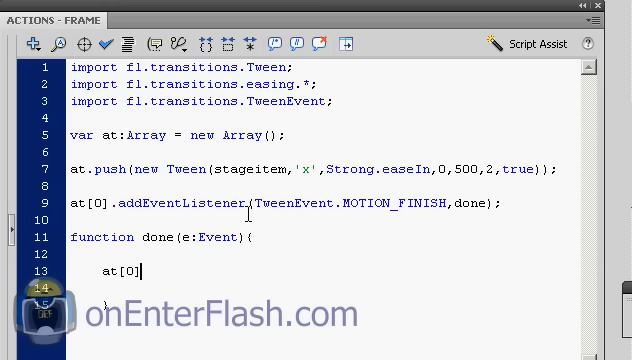
text(.y)
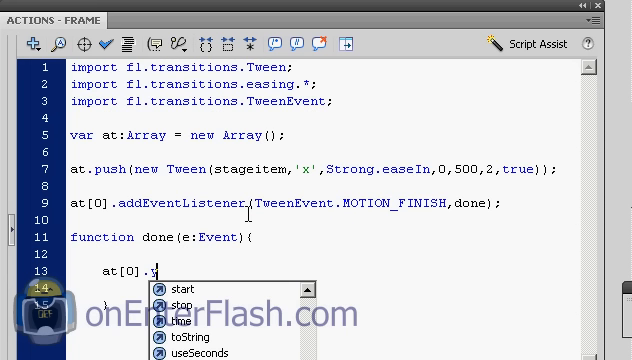
text(c)
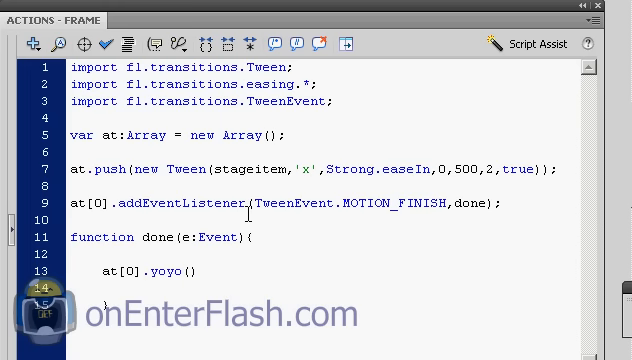
text(;)
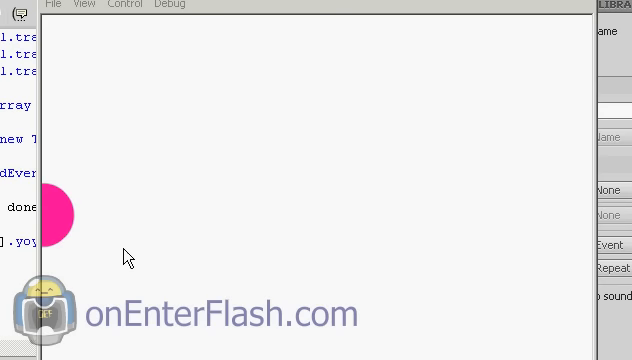
mouse_move(253, 270)
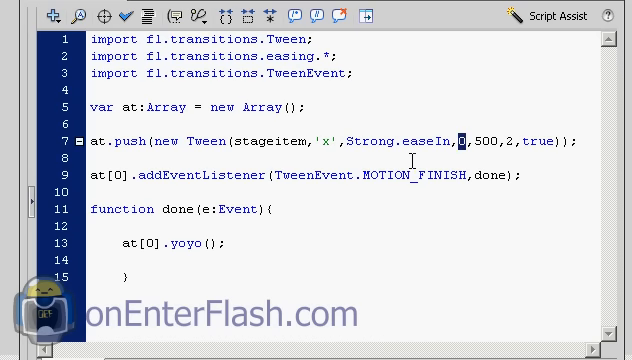
mouse_move(349, 142)
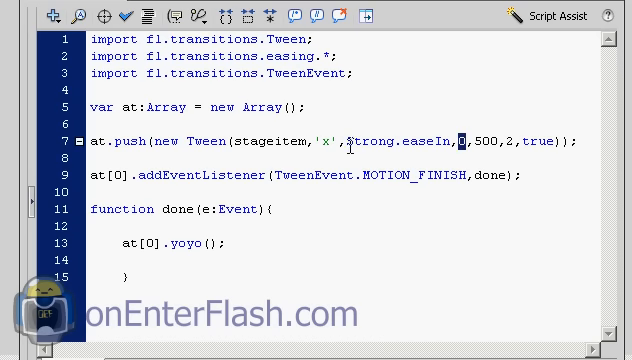
- Replace Strong with Bounce in line 7's easing, making it Bounce.easeIn
double_click(373, 141)
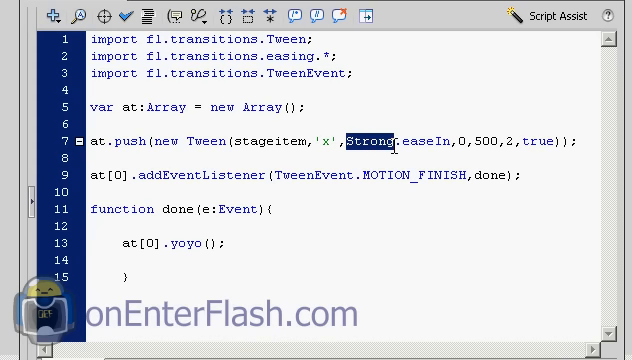
text(Bous\)
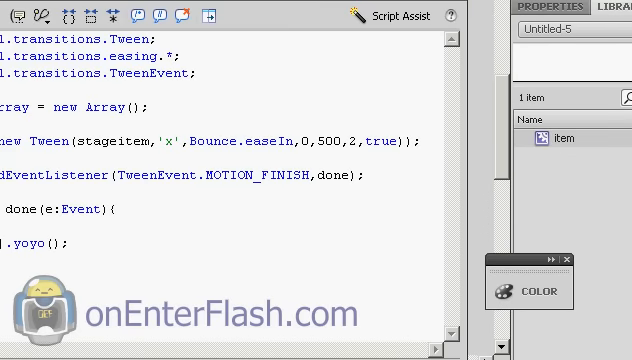
scroll(left, 3)
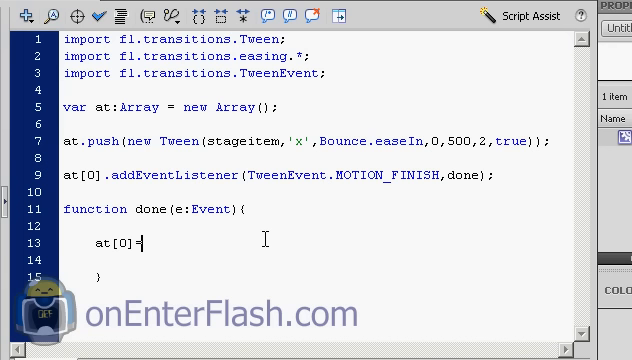
- Change line 13 inside done to at[0]=[]; in place of the yoyo call
text([])
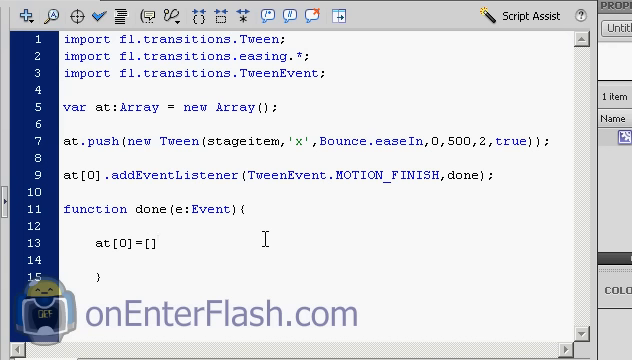
text(;)
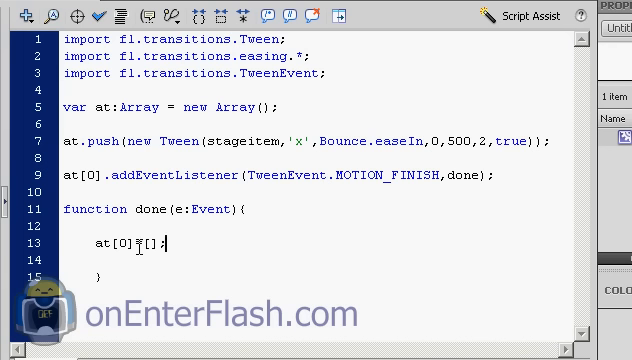